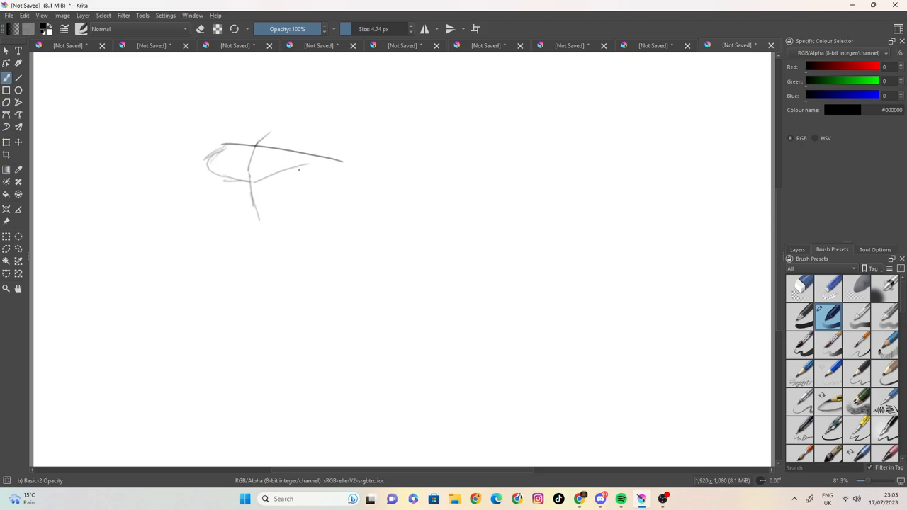
Sketch the cap's curved crown, then the cheek and jaw line down to the chin.
left_click_drag(297, 170, 366, 173)
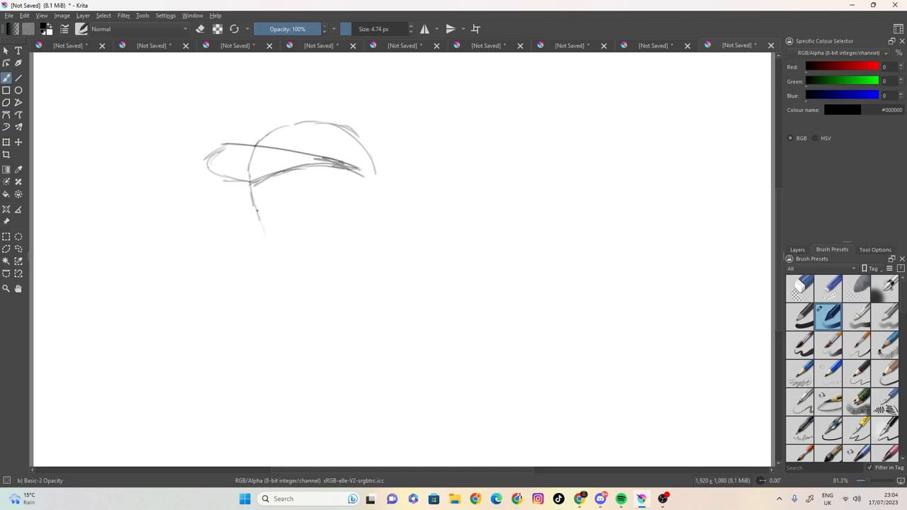
left_click_drag(258, 212, 320, 269)
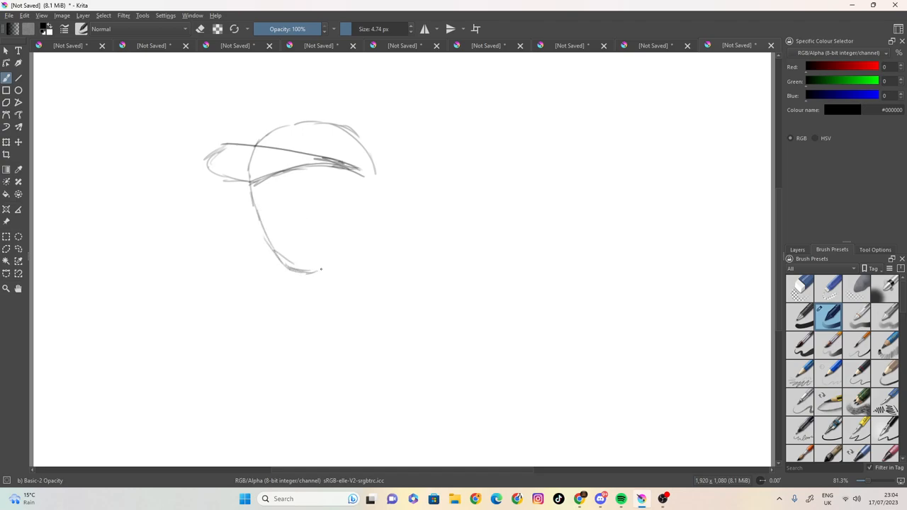
left_click_drag(298, 269, 329, 286)
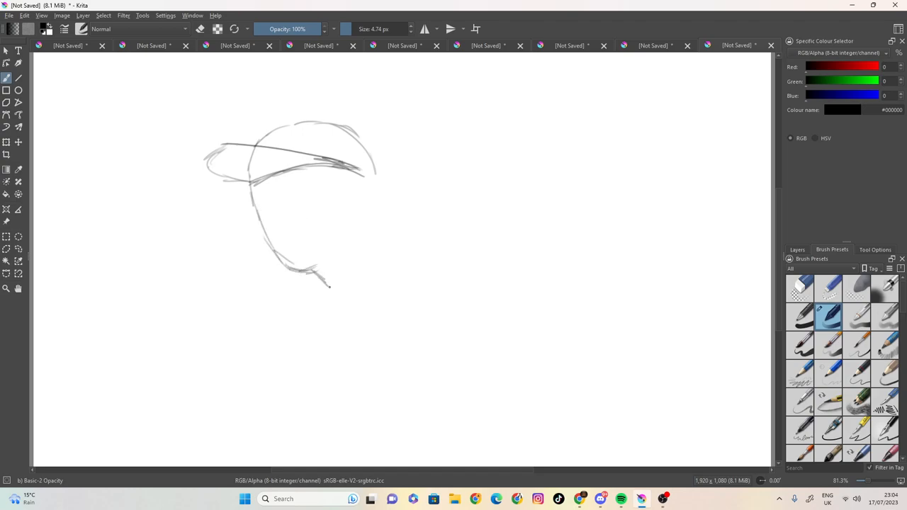
left_click_drag(314, 272, 340, 305)
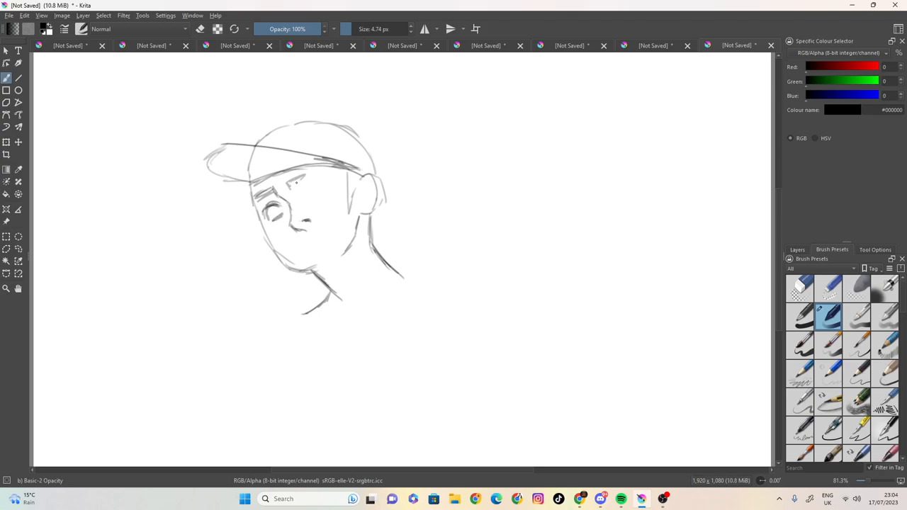
Draw the eyebrows above the eyes and mark an eye under the cap.
left_click_drag(284, 181, 329, 177)
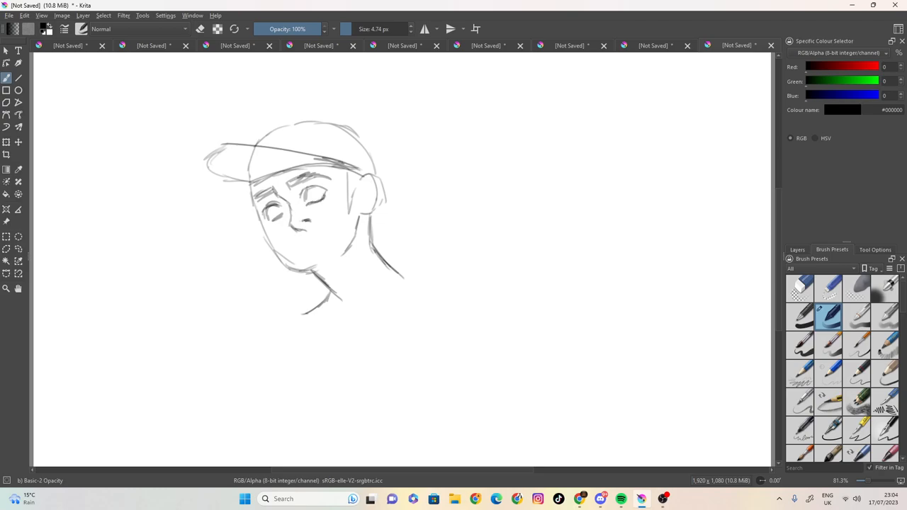
left_click(275, 225)
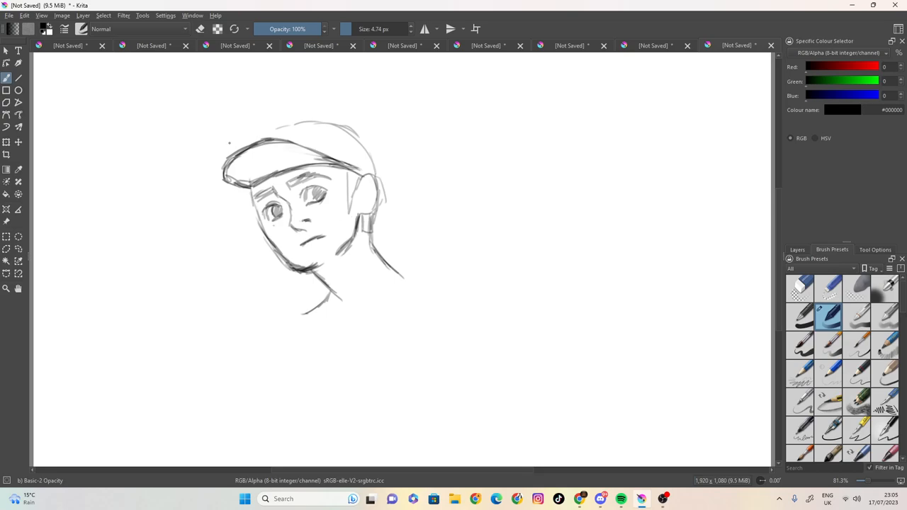
Redraw the cap's top outline and add collar lines from under the chin toward the shoulder.
left_click_drag(252, 139, 283, 126)
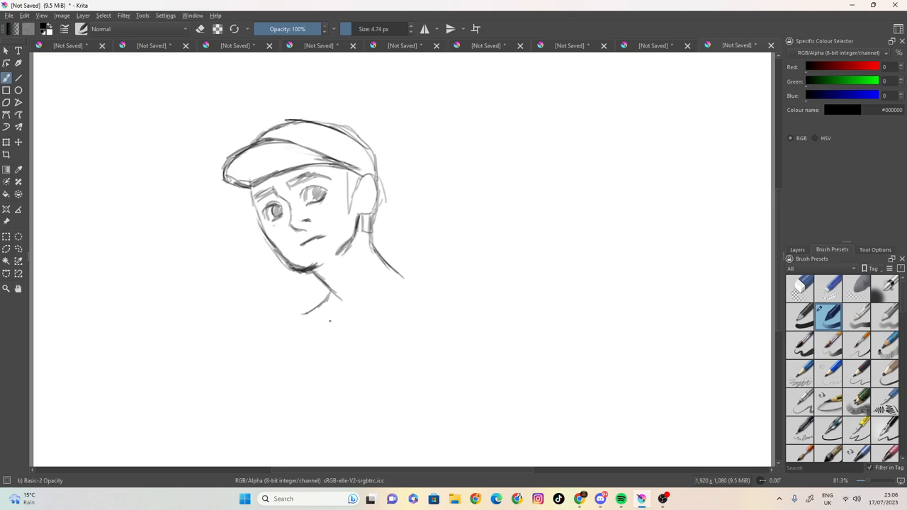
left_click_drag(309, 315, 369, 301)
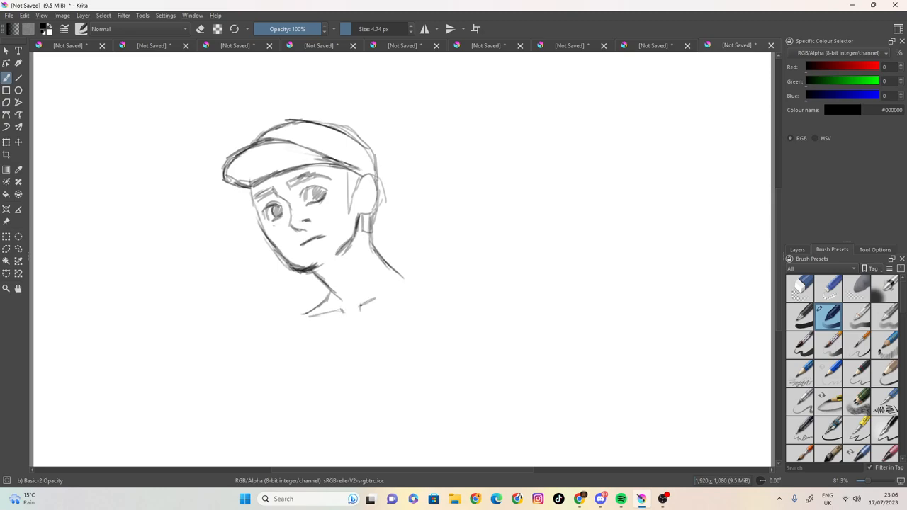
left_click_drag(360, 306, 409, 286)
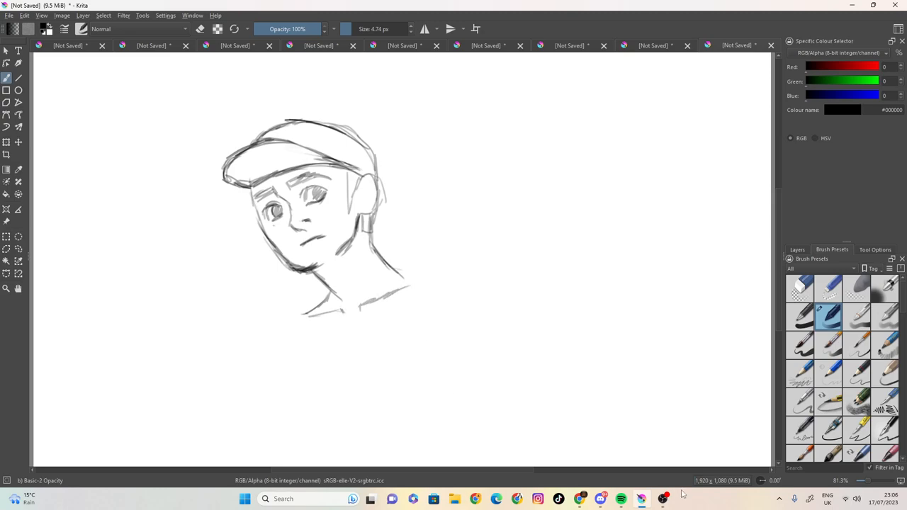